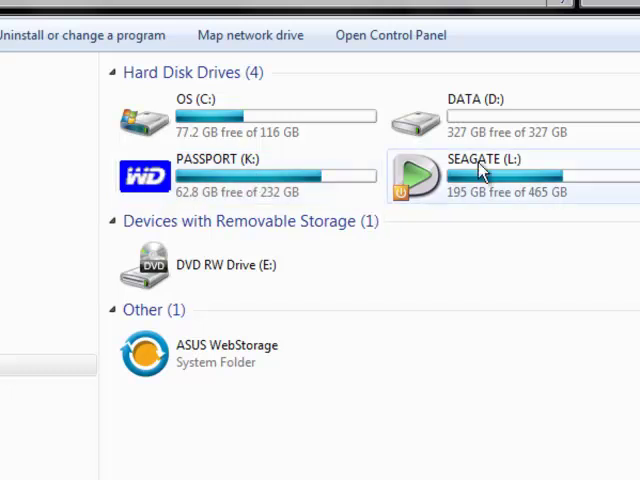
mouse_move(516, 168)
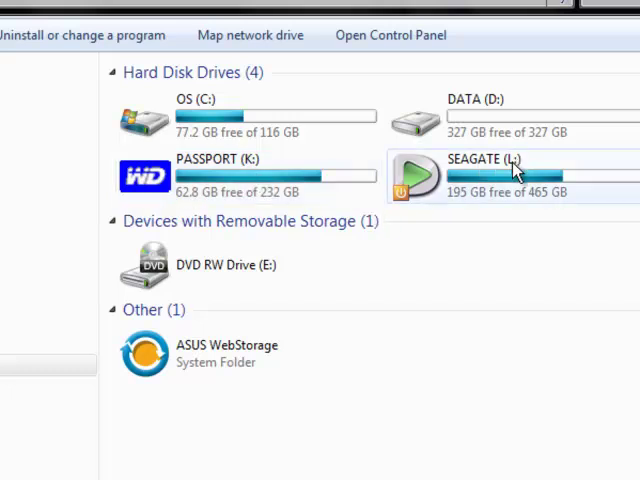
mouse_move(510, 204)
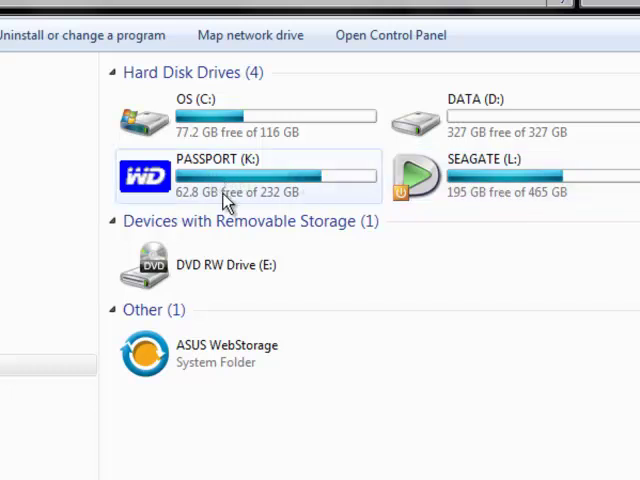
mouse_move(480, 184)
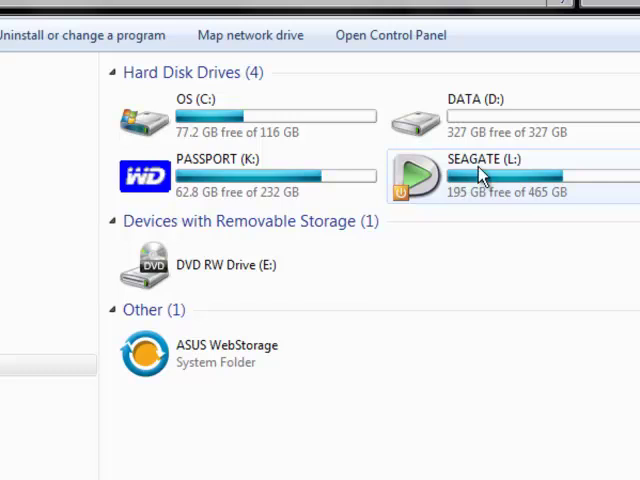
mouse_move(212, 472)
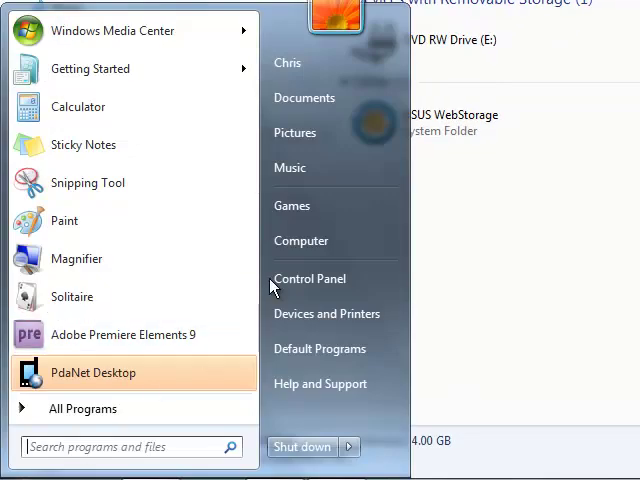
- Launch Computer Management via Manage on the Start menu's Computer item
right_click(300, 240)
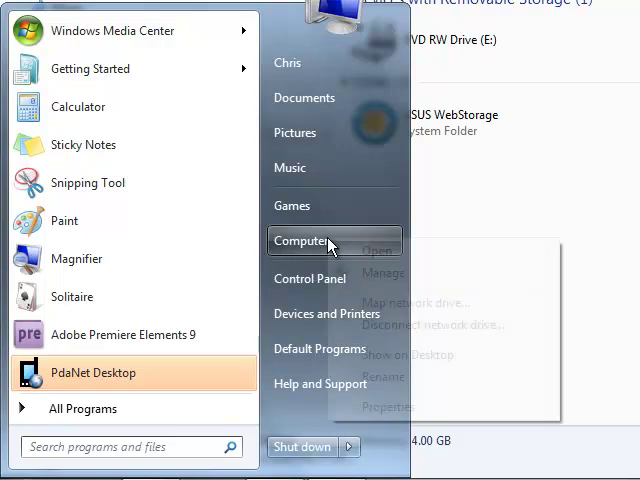
mouse_move(382, 276)
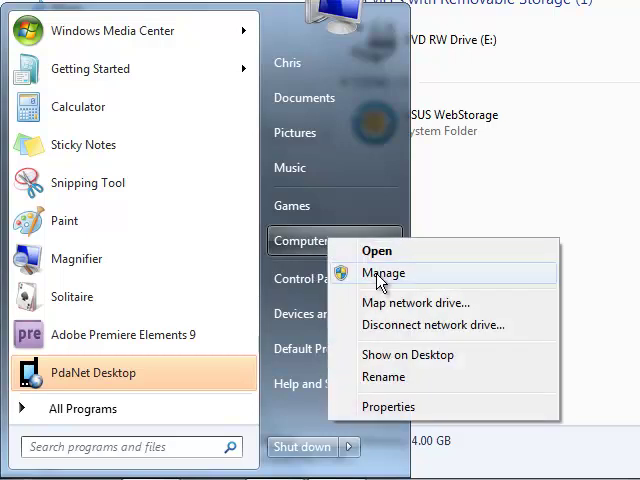
click(384, 272)
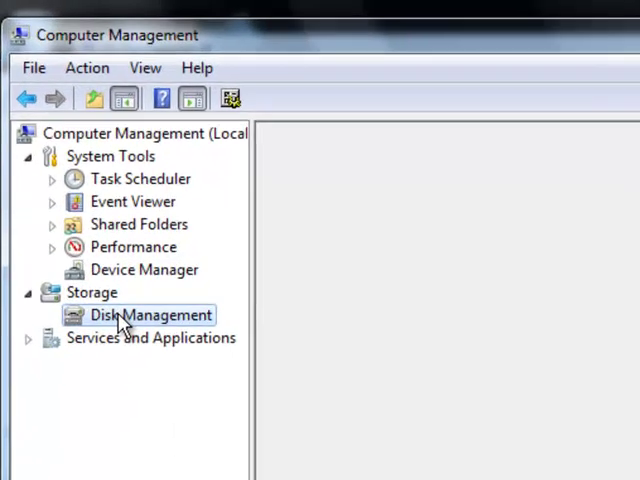
- Show the Disk Management volume list and bring up Change Drive Letter and Paths for PASSPORT (K:)
click(152, 314)
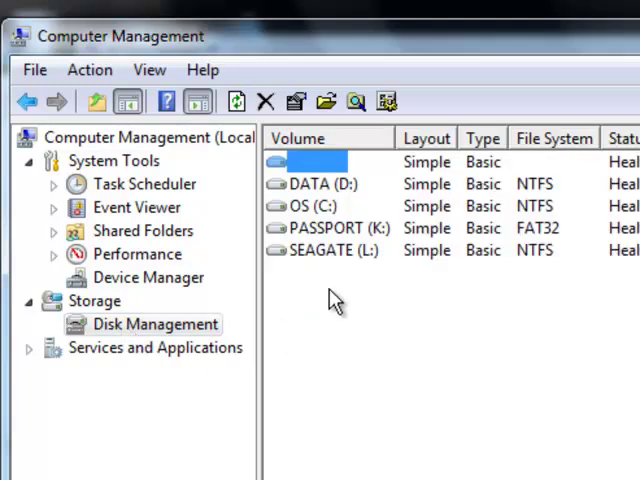
click(336, 228)
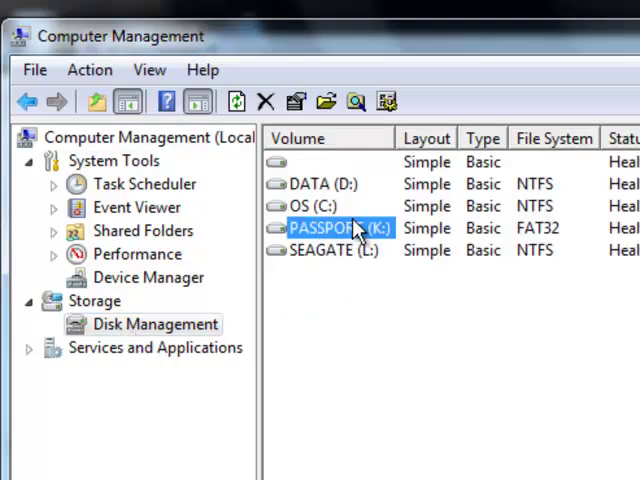
right_click(350, 228)
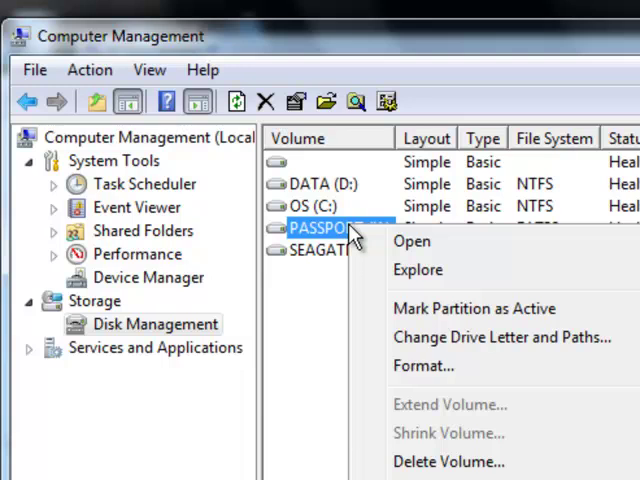
mouse_move(500, 336)
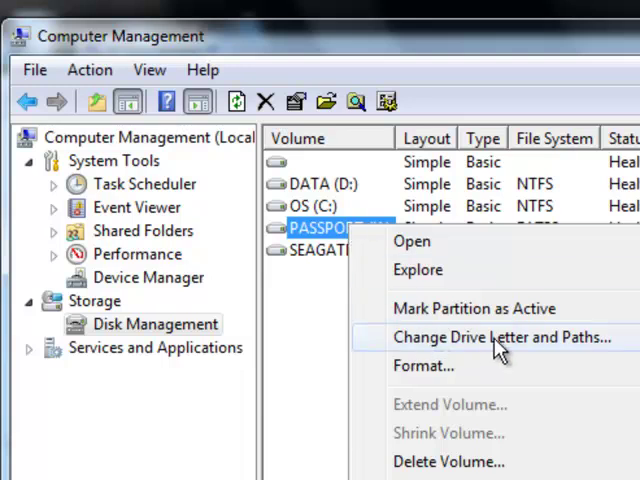
click(500, 336)
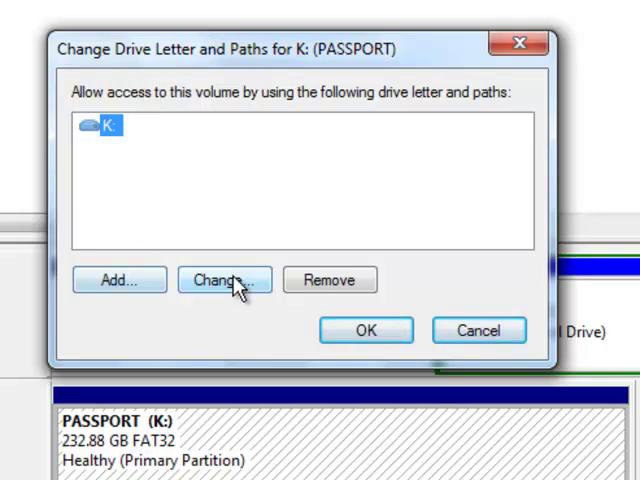
- Reassign PASSPORT from K: to P: and accept the drive letter warning
click(224, 280)
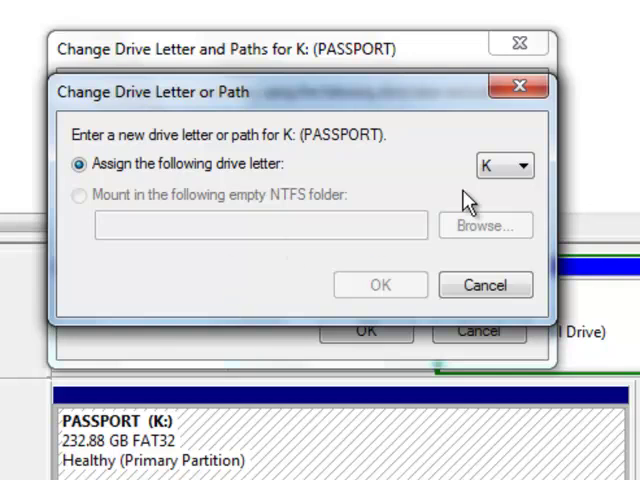
click(522, 164)
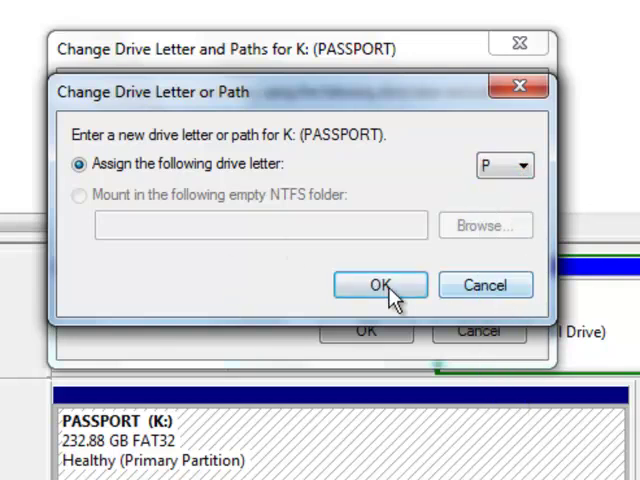
click(380, 284)
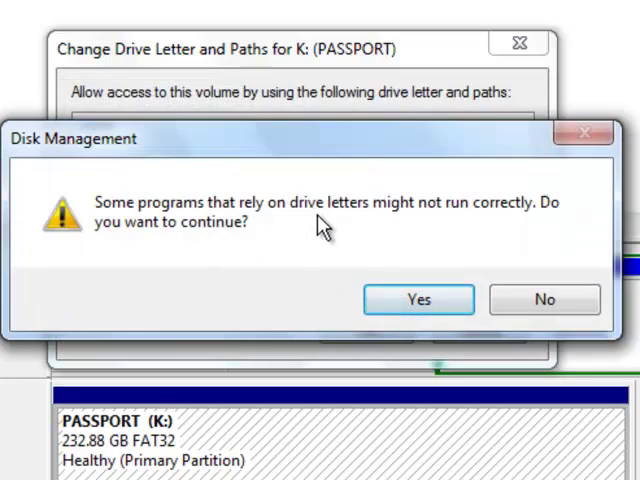
mouse_move(204, 252)
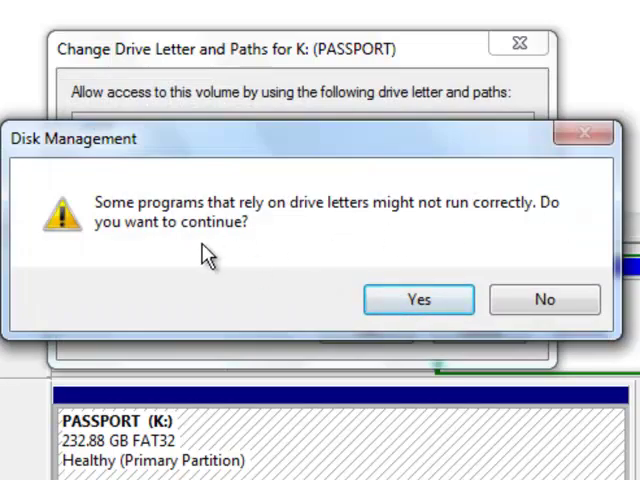
click(418, 300)
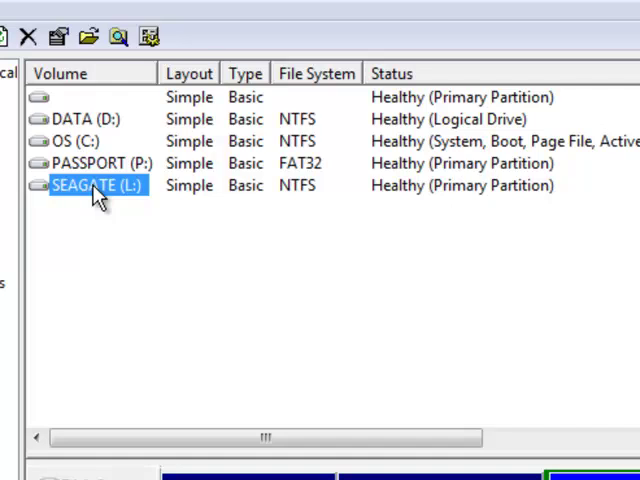
- Reassign SEAGATE from L: to S: through Change Drive Letter and Paths, accepting the warning
right_click(96, 184)
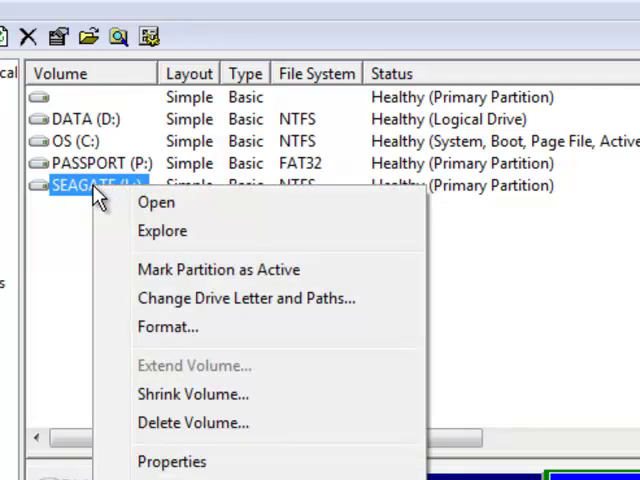
click(246, 298)
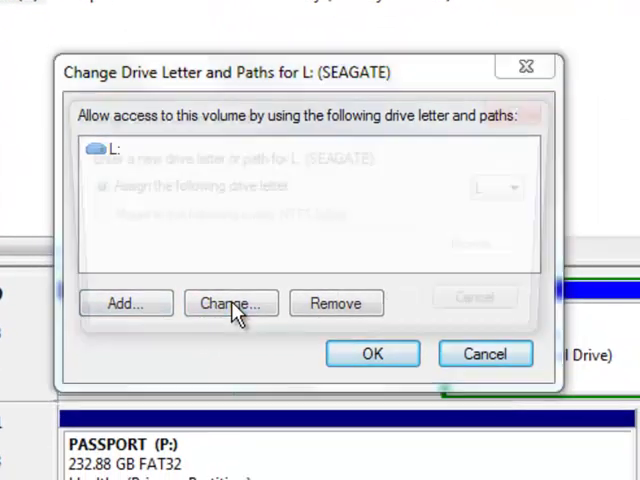
click(232, 304)
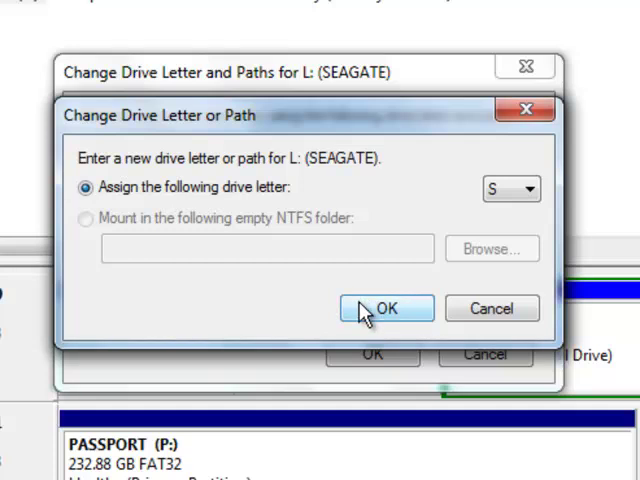
click(386, 308)
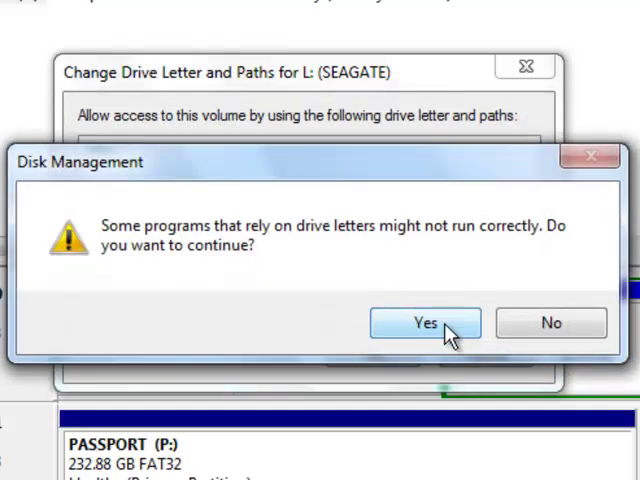
click(424, 324)
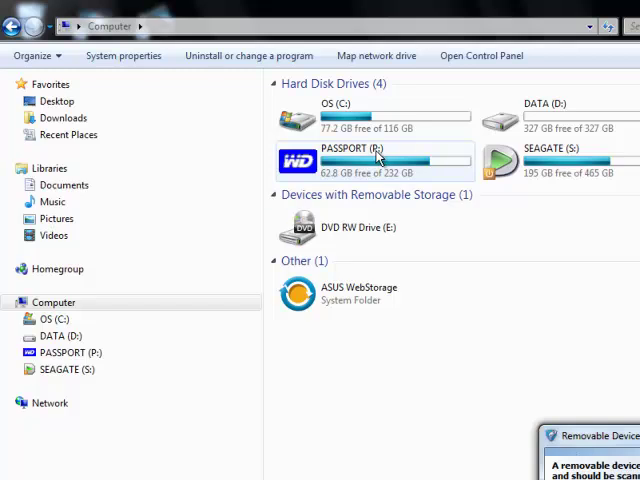
mouse_move(616, 304)
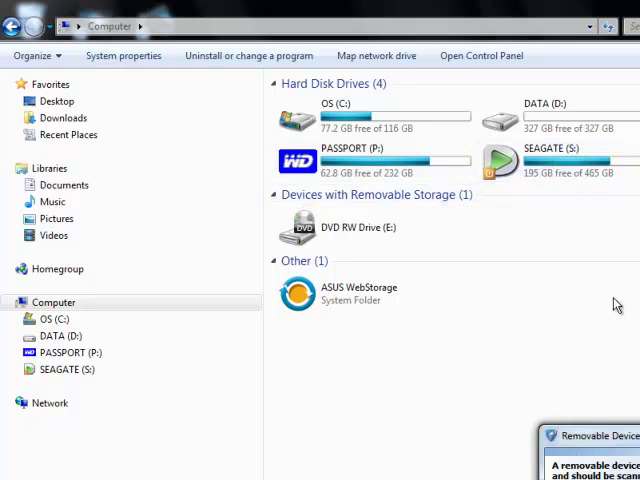